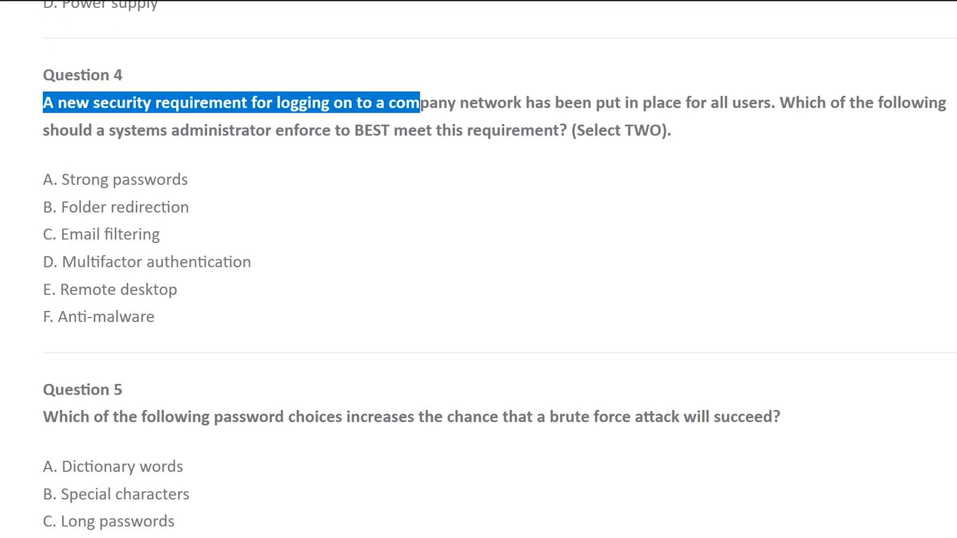
# Highlight the question's opening words about logging on to a company network, then clear it
pyautogui.moveTo(419, 101); pyautogui.dragTo(772, 101)
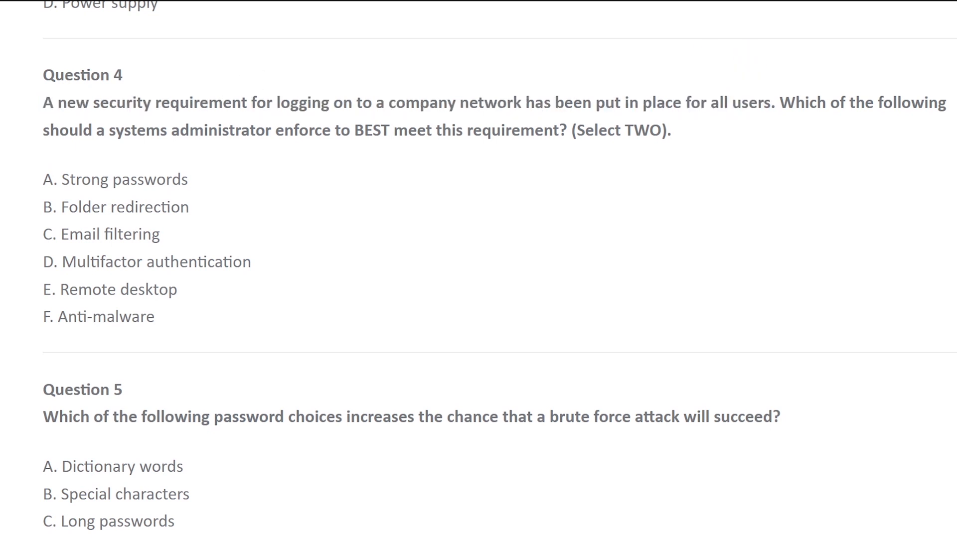
pyautogui.moveTo(249, 102); pyautogui.dragTo(489, 103)
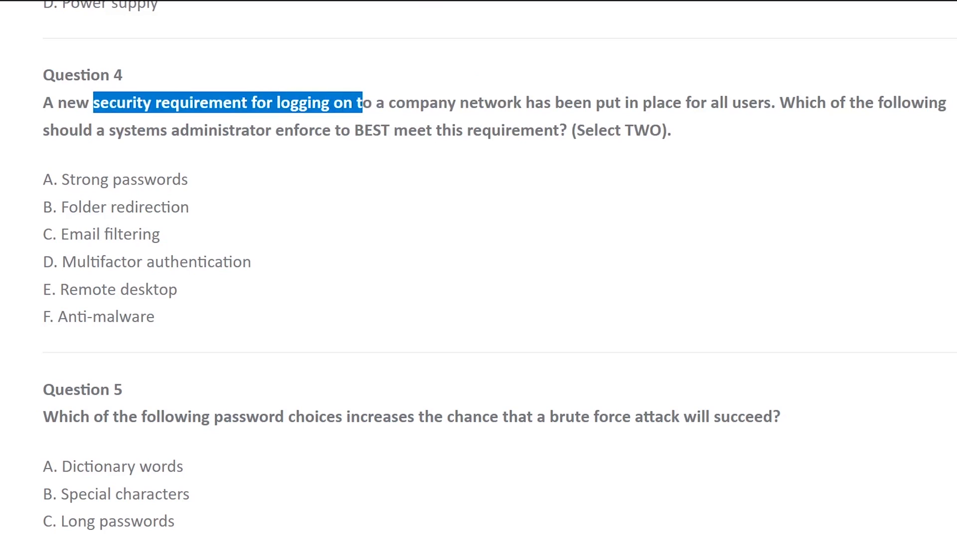
pyautogui.click(592, 101)
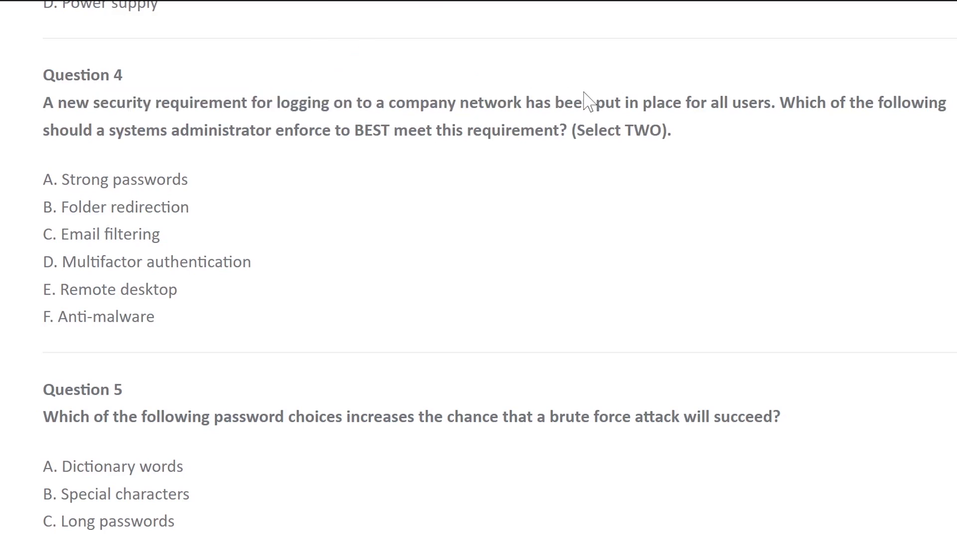
pyautogui.doubleClick(252, 101)
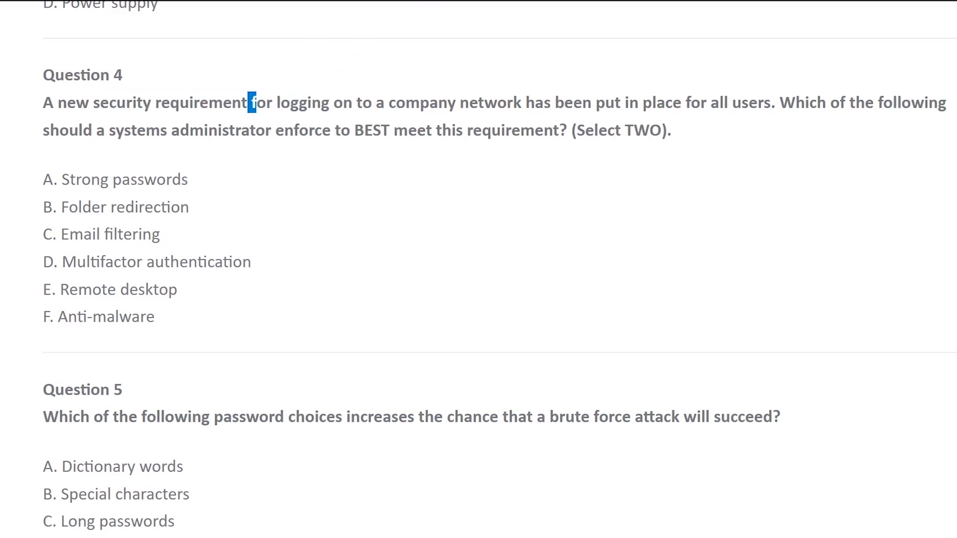
pyautogui.moveTo(249, 103); pyautogui.dragTo(522, 103)
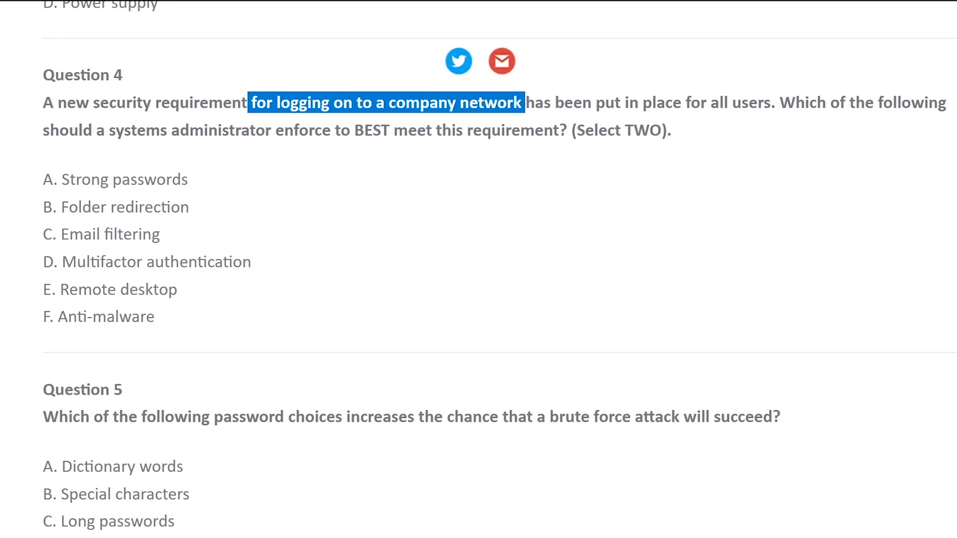
pyautogui.click(777, 103)
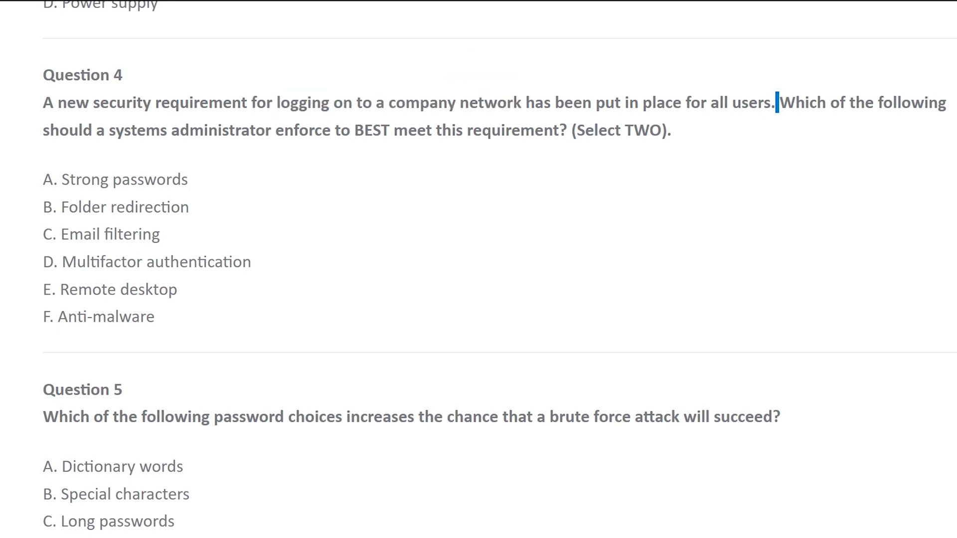
pyautogui.doubleClick(799, 103)
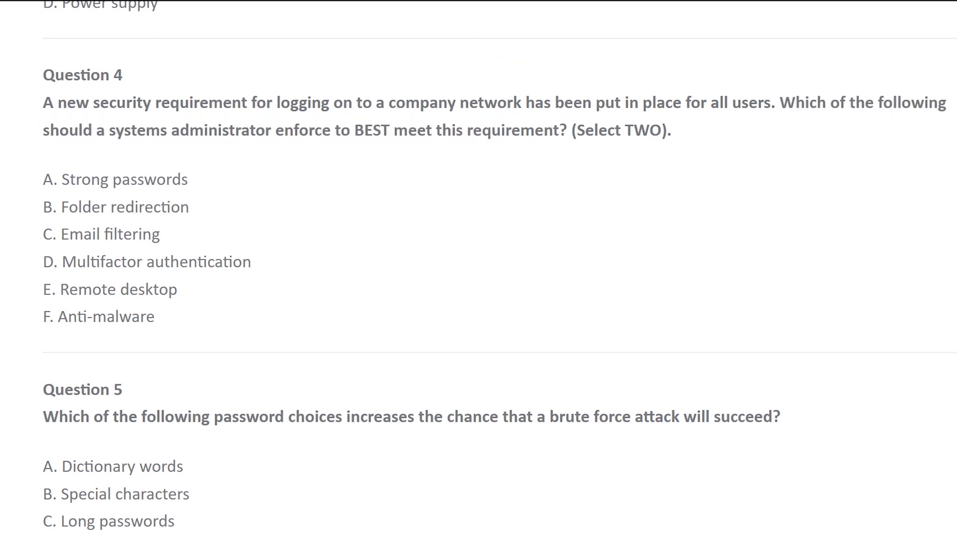
# Highlight the 'new security requirement' phrase and the 'enforce to ... BEST' wording on the second line
pyautogui.moveTo(55, 102); pyautogui.dragTo(363, 130)
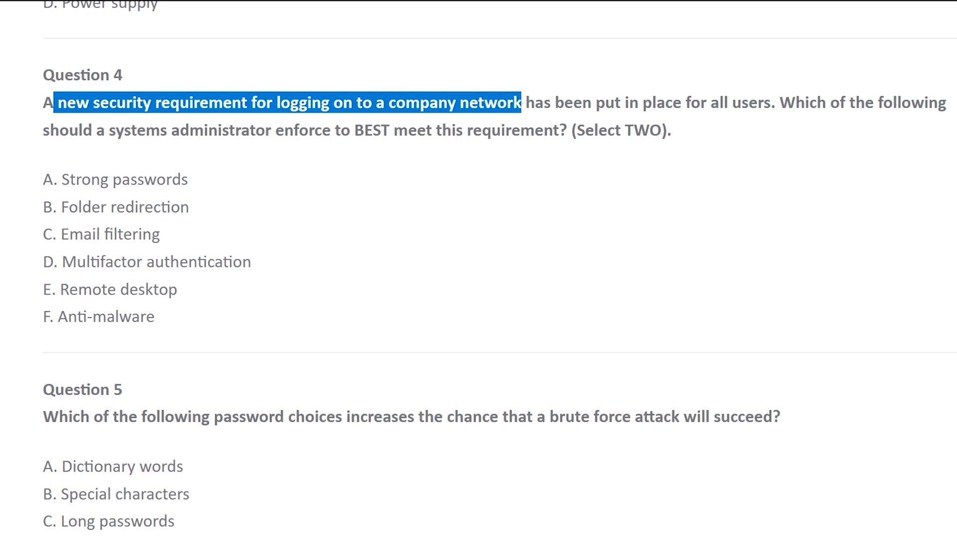
pyautogui.moveTo(518, 102); pyautogui.dragTo(743, 103)
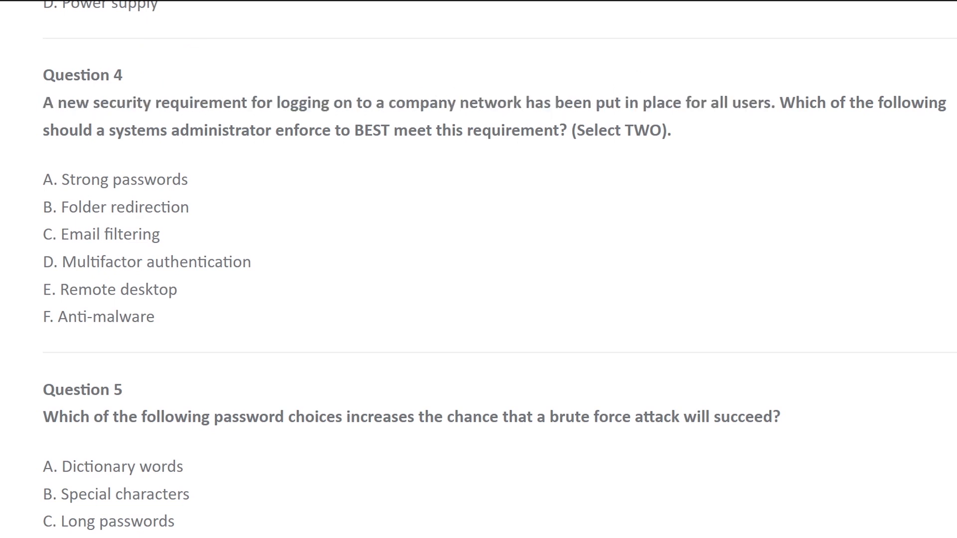
pyautogui.moveTo(43, 130); pyautogui.dragTo(273, 130)
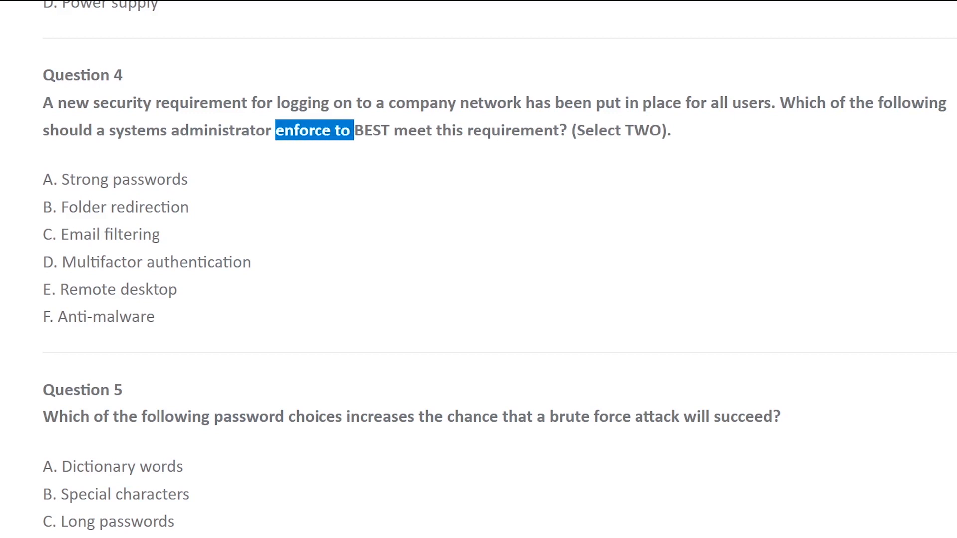
pyautogui.moveTo(350, 129); pyautogui.dragTo(408, 130)
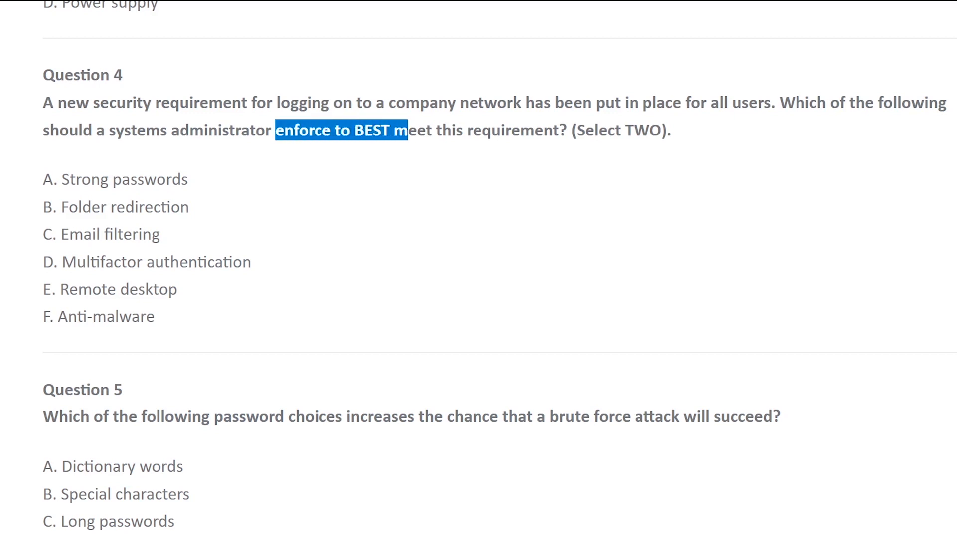
pyautogui.moveTo(408, 129); pyautogui.dragTo(567, 129)
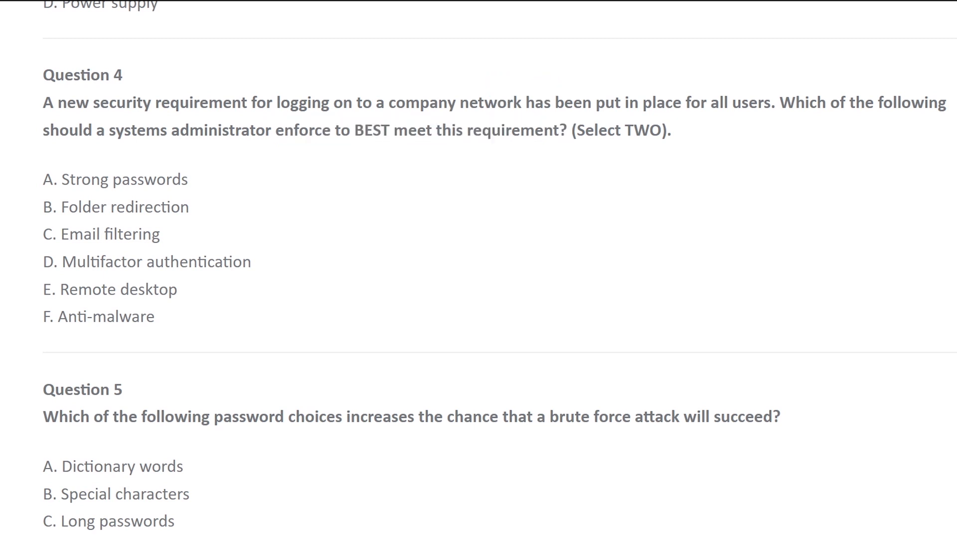
pyautogui.moveTo(206, 184)
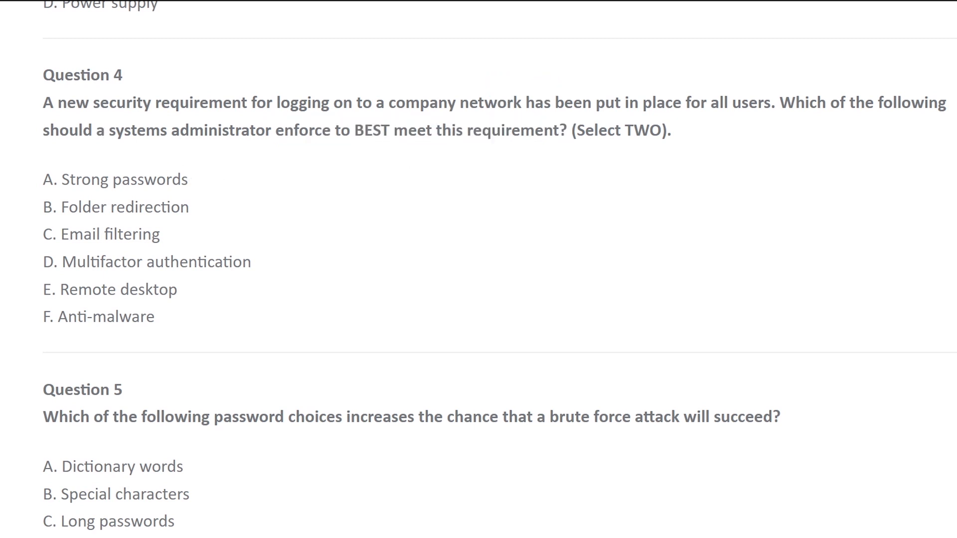
pyautogui.moveTo(110, 129); pyautogui.dragTo(263, 129)
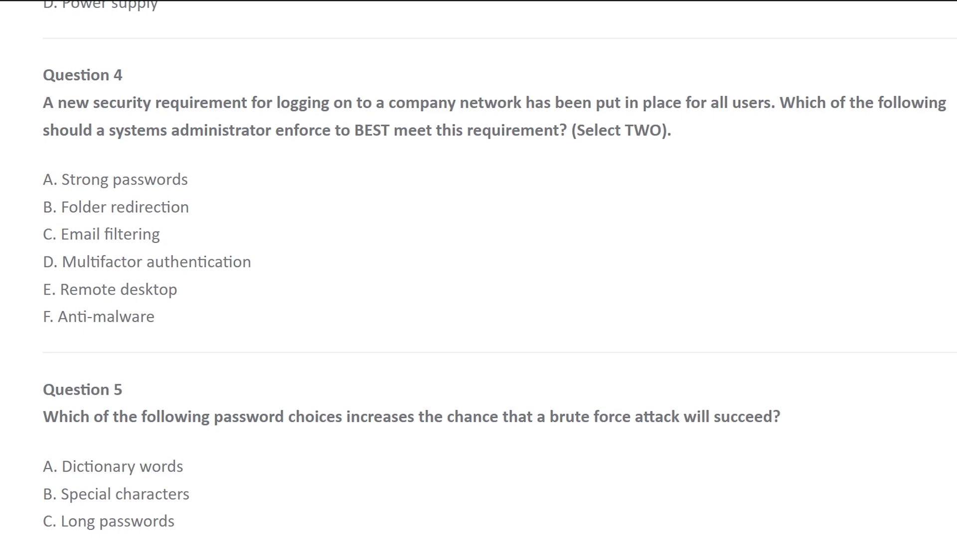
pyautogui.moveTo(198, 187)
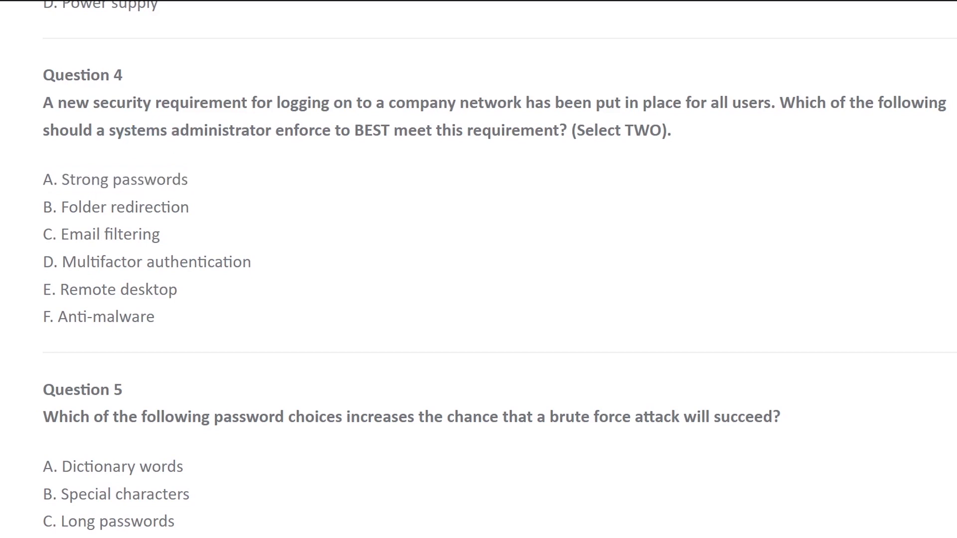
pyautogui.moveTo(205, 178)
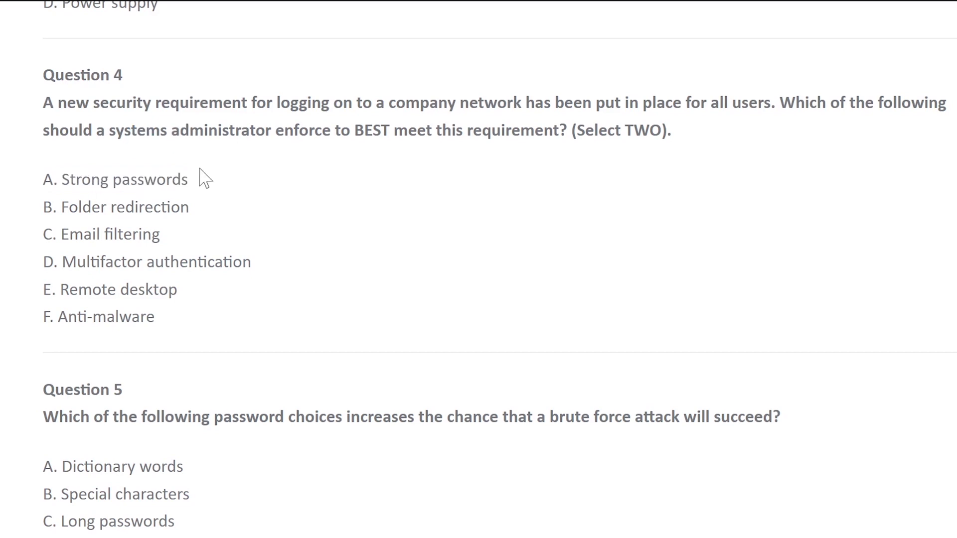
# Highlight the words 'systems administrator', then mark the first two answer options in turn
pyautogui.moveTo(109, 131); pyautogui.dragTo(251, 130)
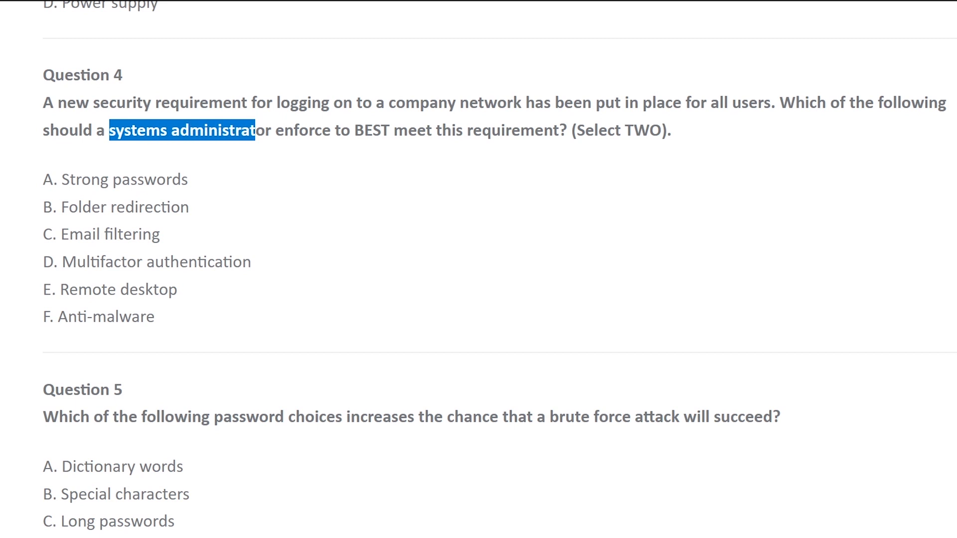
pyautogui.click(194, 187)
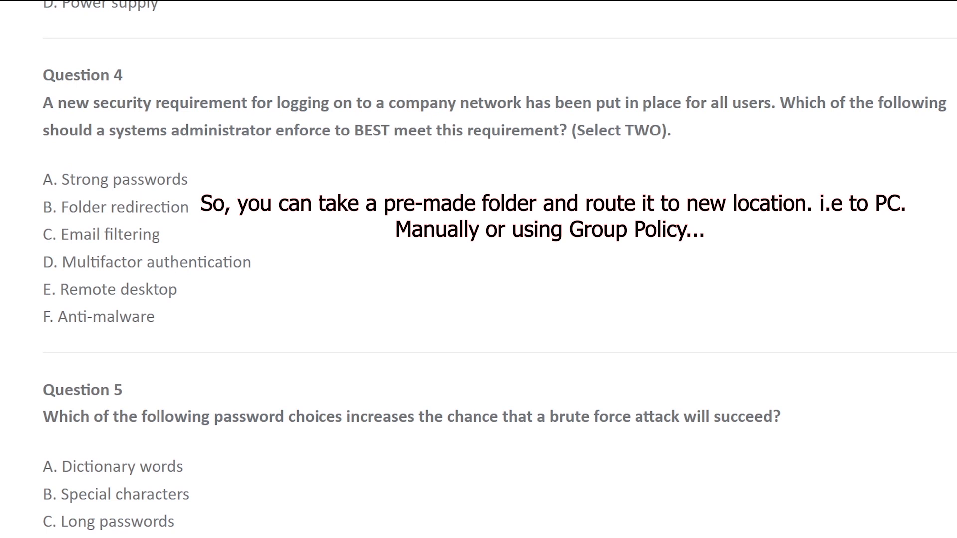
pyautogui.doubleClick(125, 206)
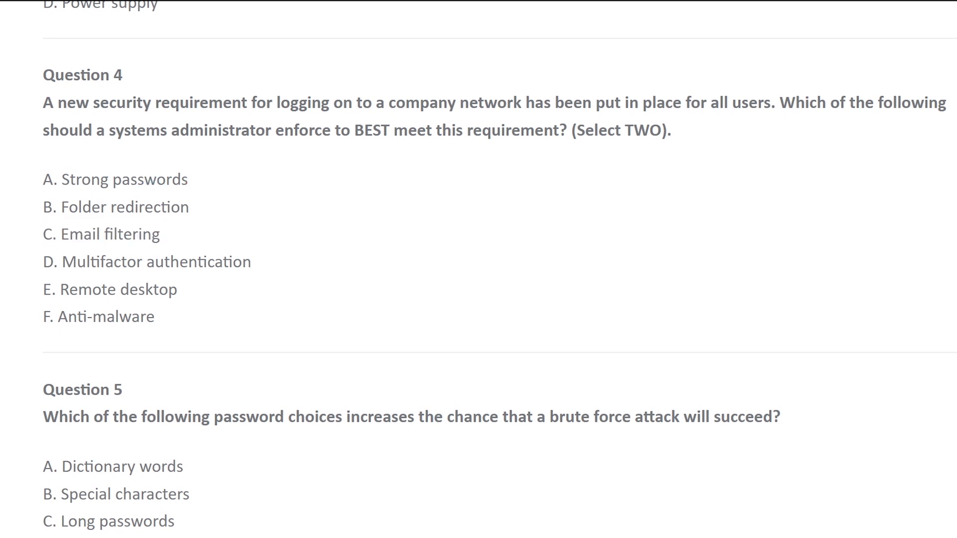
pyautogui.doubleClick(105, 233)
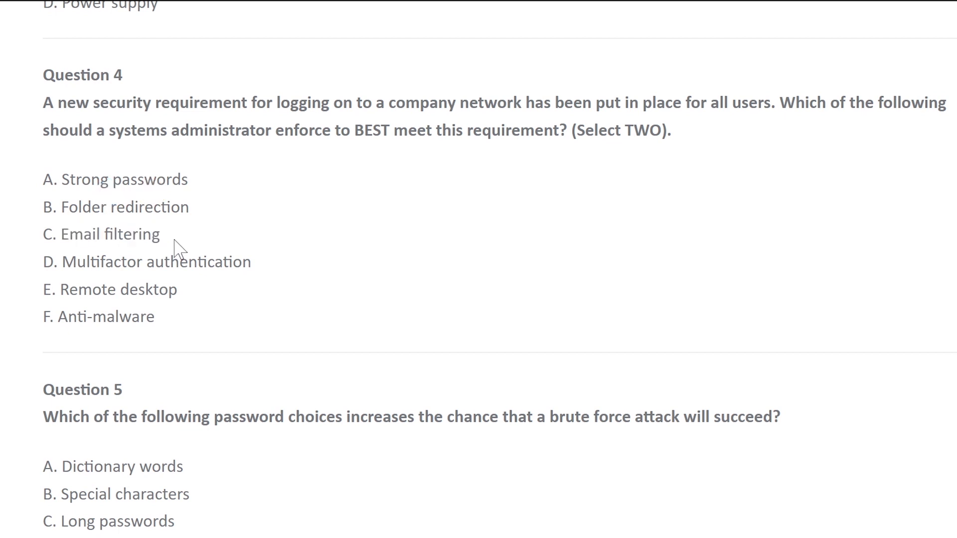
pyautogui.moveTo(265, 267)
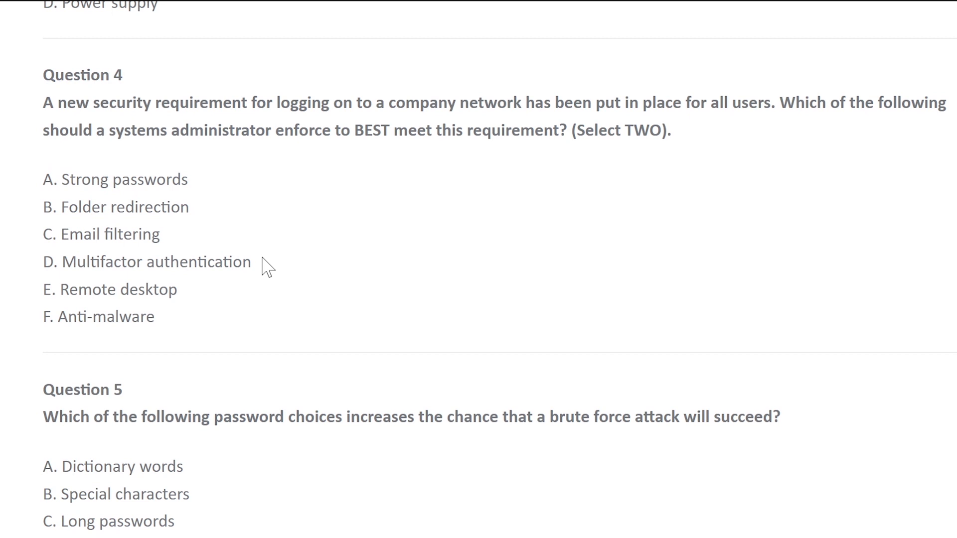
# Highlight the Multifactor authentication option against the question's logging-on wording, then clear it
pyautogui.moveTo(127, 262); pyautogui.dragTo(249, 262)
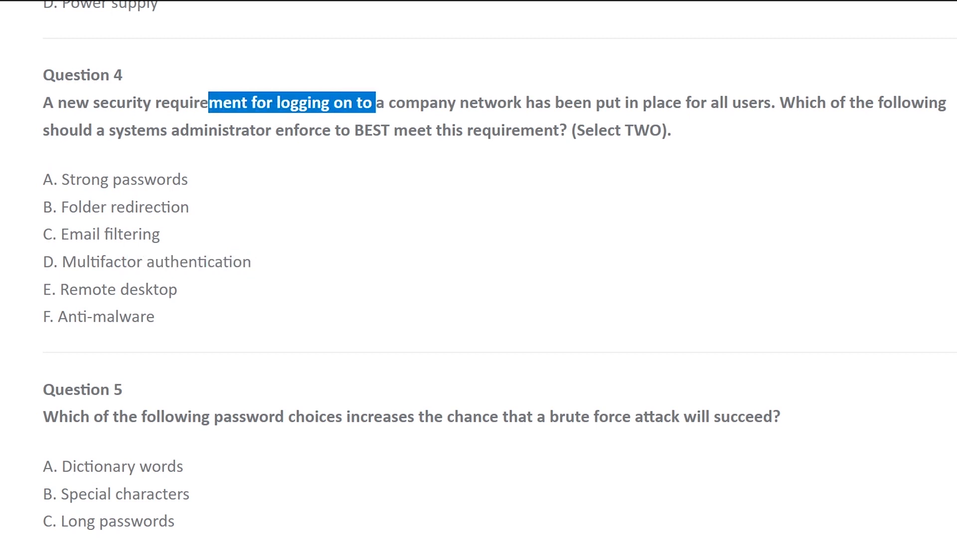
pyautogui.moveTo(375, 101); pyautogui.dragTo(520, 102)
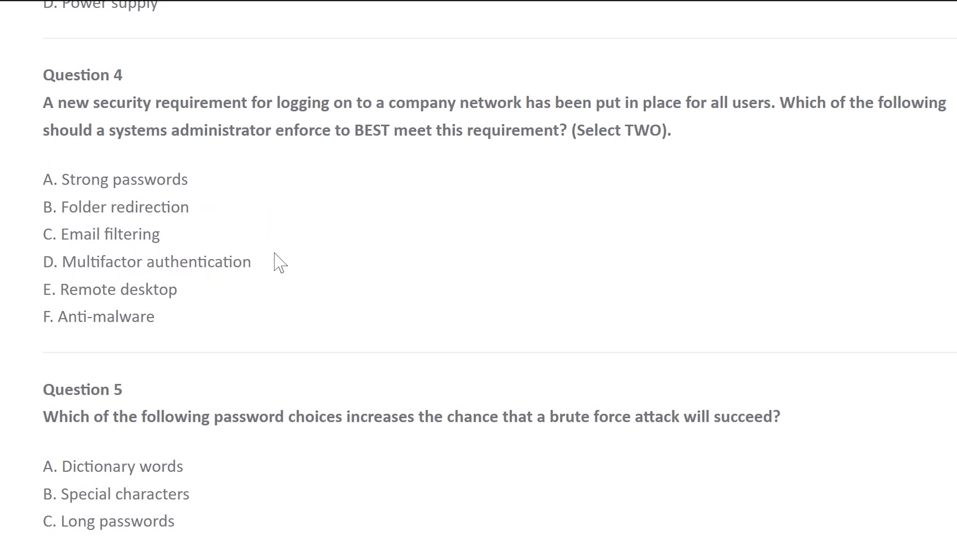
pyautogui.moveTo(256, 268)
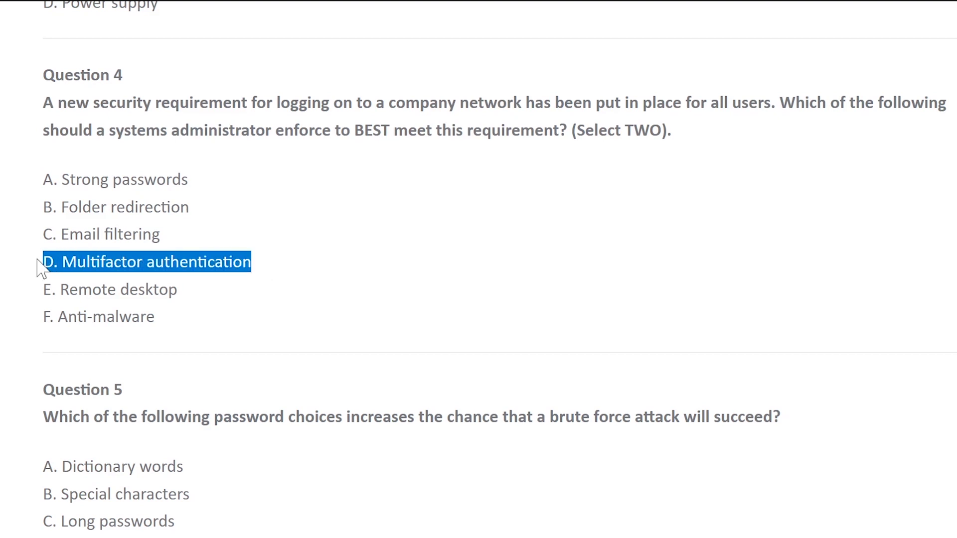
pyautogui.click(146, 262)
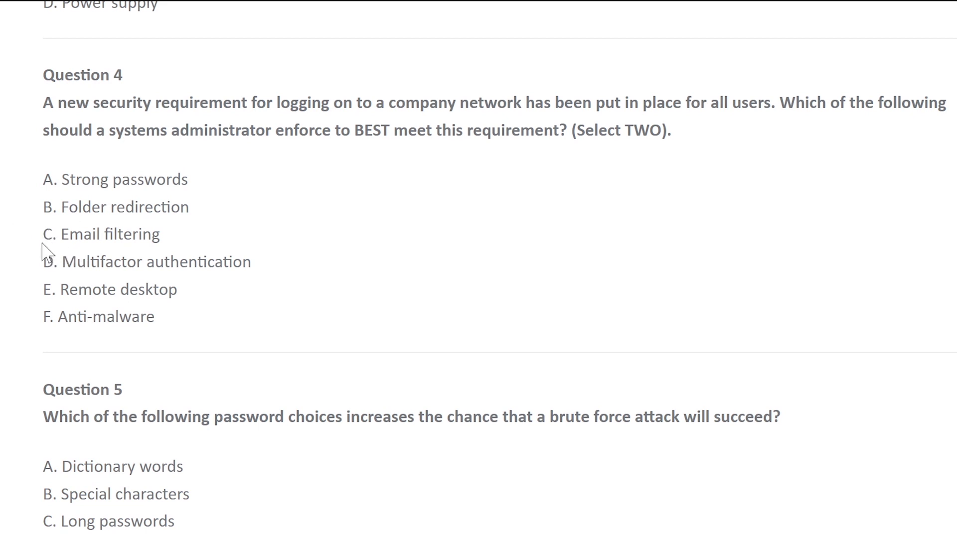
pyautogui.moveTo(40, 265)
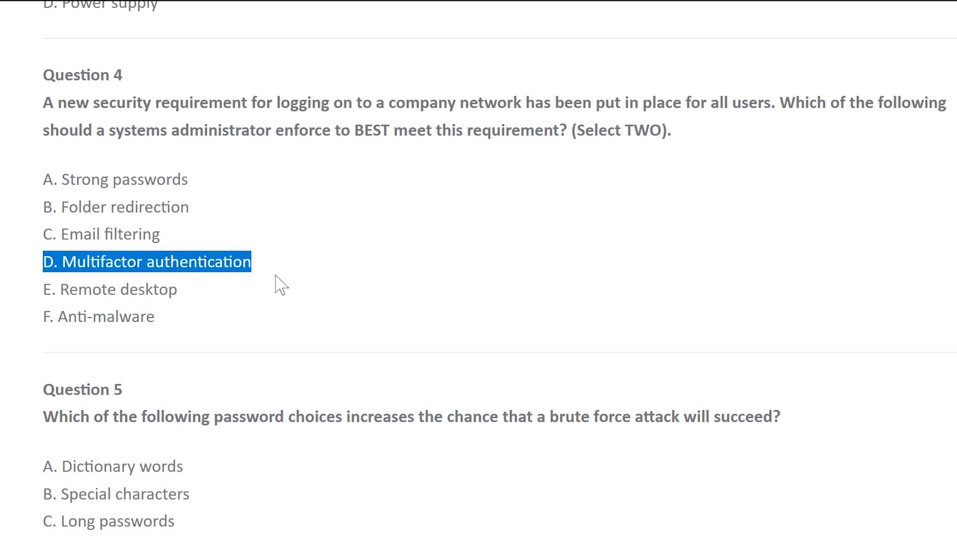
pyautogui.moveTo(270, 271)
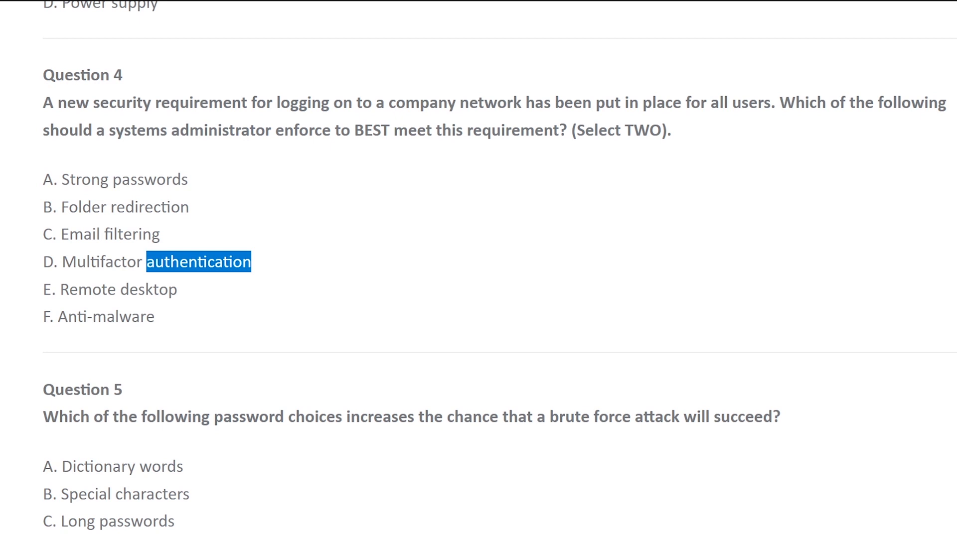
pyautogui.click(263, 262)
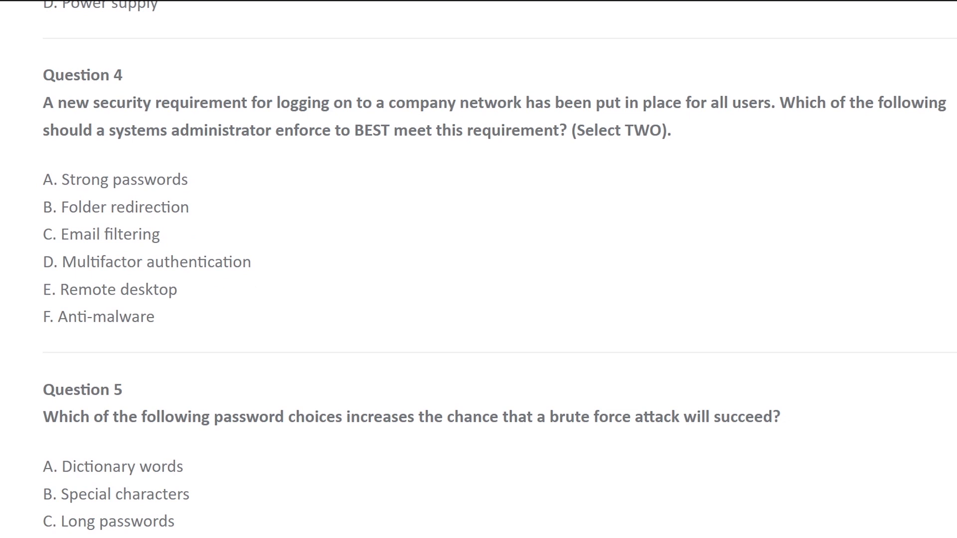
pyautogui.moveTo(184, 297)
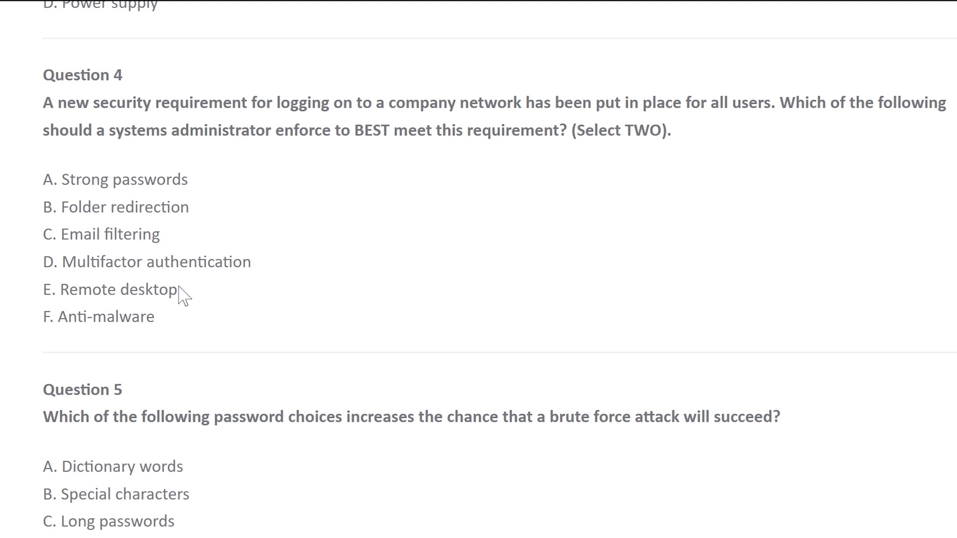
# Highlight the Remote desktop option alongside the question's first line, then clear it
pyautogui.moveTo(375, 101); pyautogui.dragTo(603, 101)
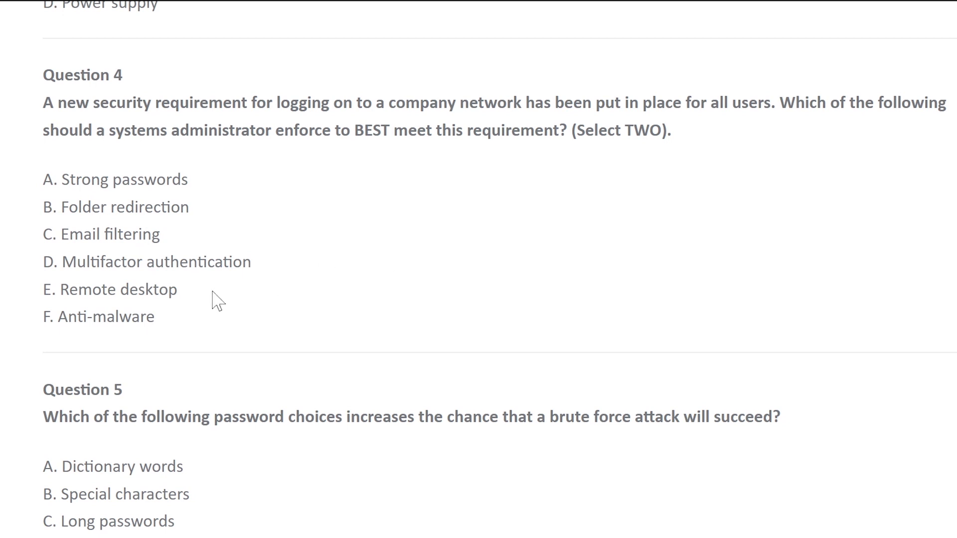
pyautogui.moveTo(186, 150)
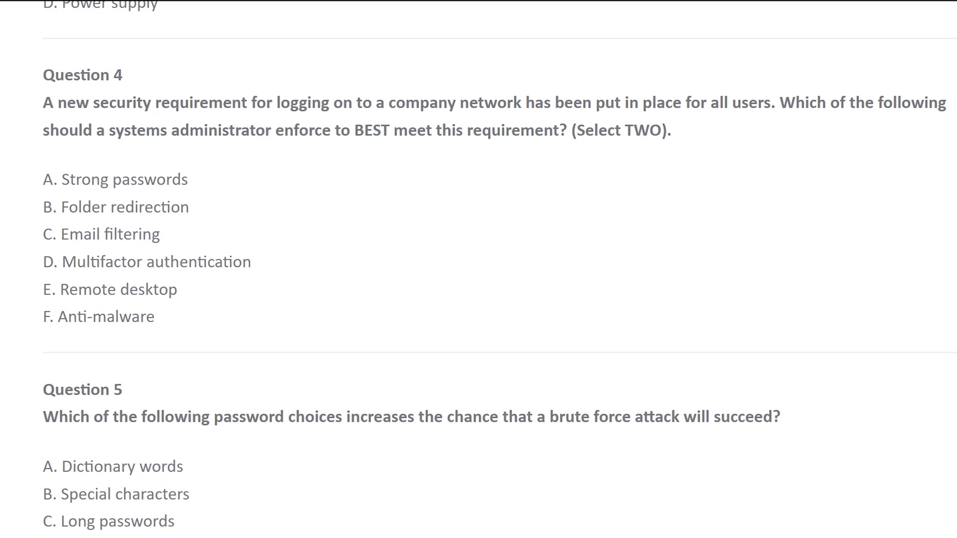
pyautogui.moveTo(64, 102); pyautogui.dragTo(273, 103)
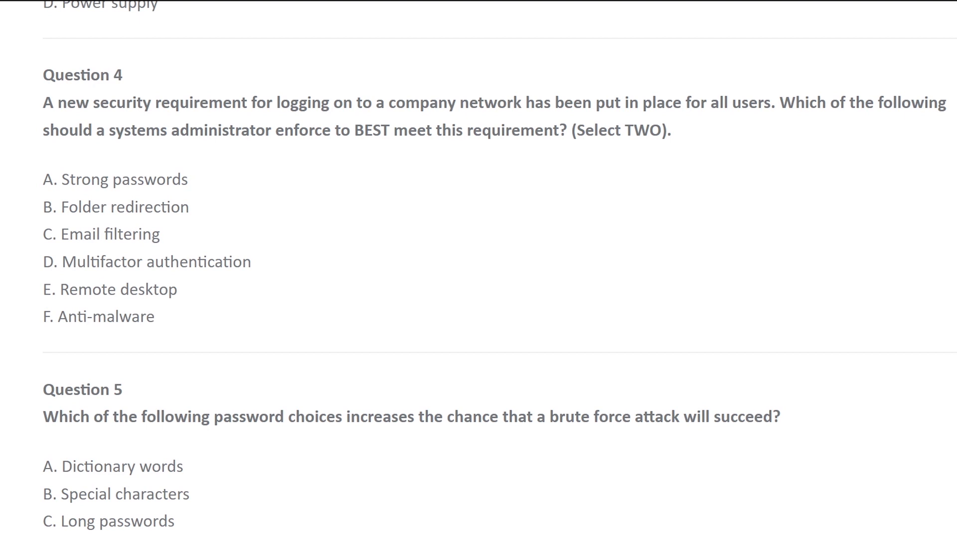
pyautogui.moveTo(43, 102); pyautogui.dragTo(385, 102)
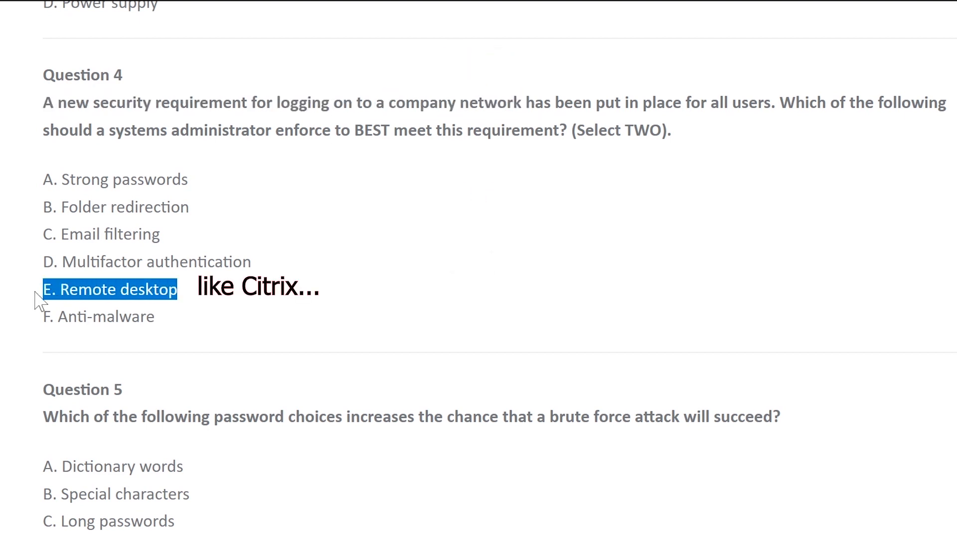
pyautogui.click(109, 289)
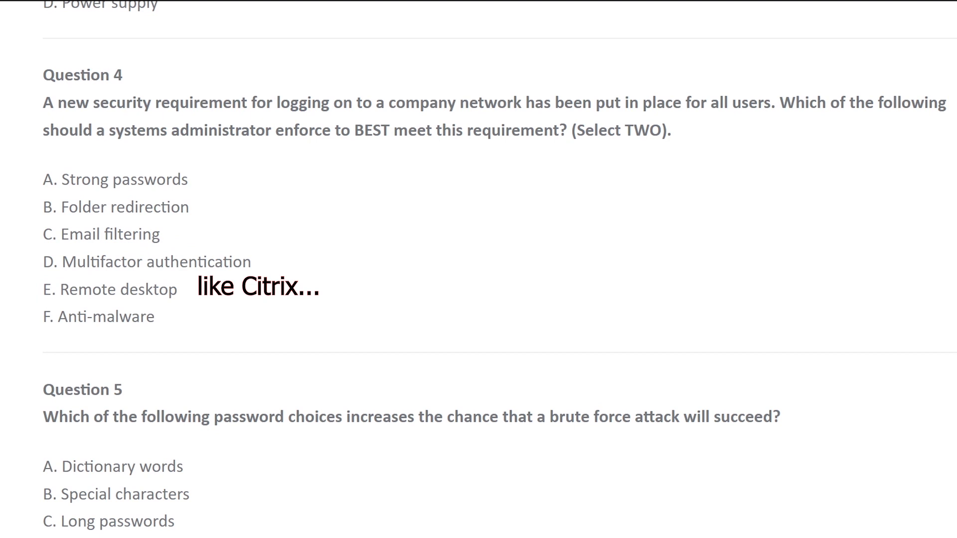
pyautogui.doubleClick(278, 101)
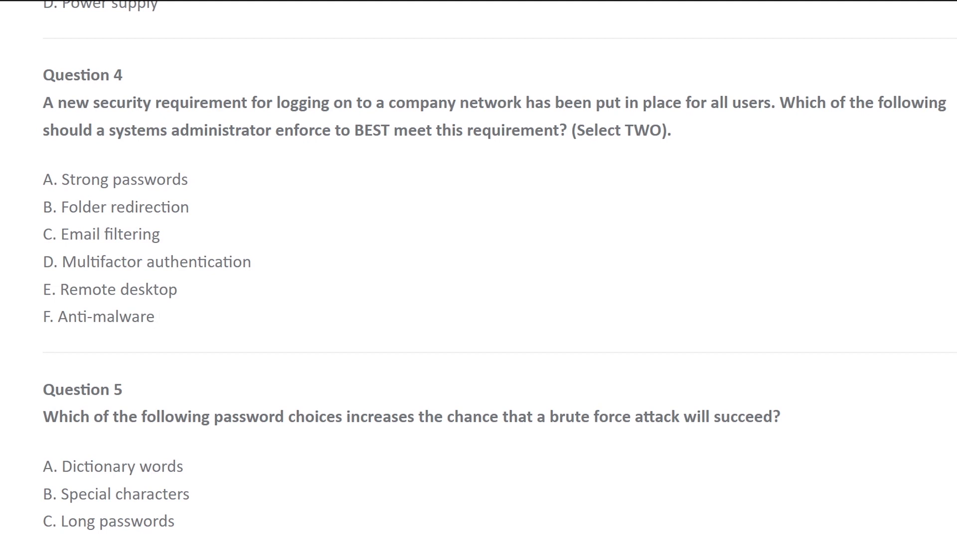
pyautogui.moveTo(175, 325)
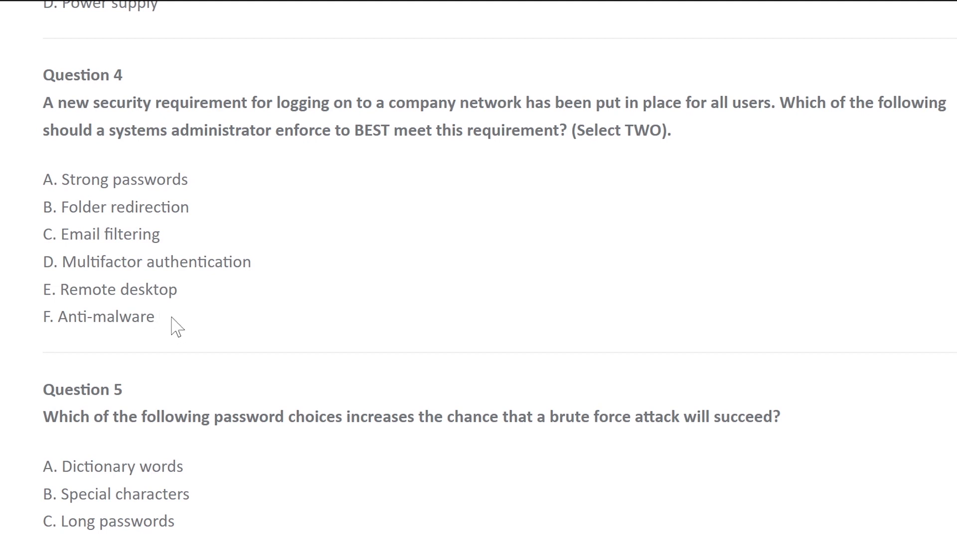
# Mark the option below Remote desktop, then highlight 'new security requirement' through 'company network'
pyautogui.doubleClick(143, 317)
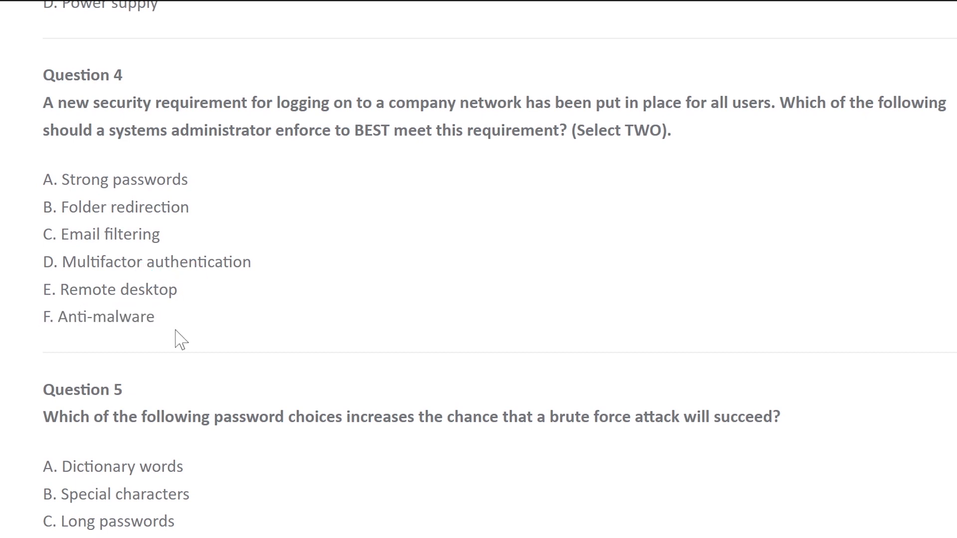
pyautogui.doubleClick(98, 316)
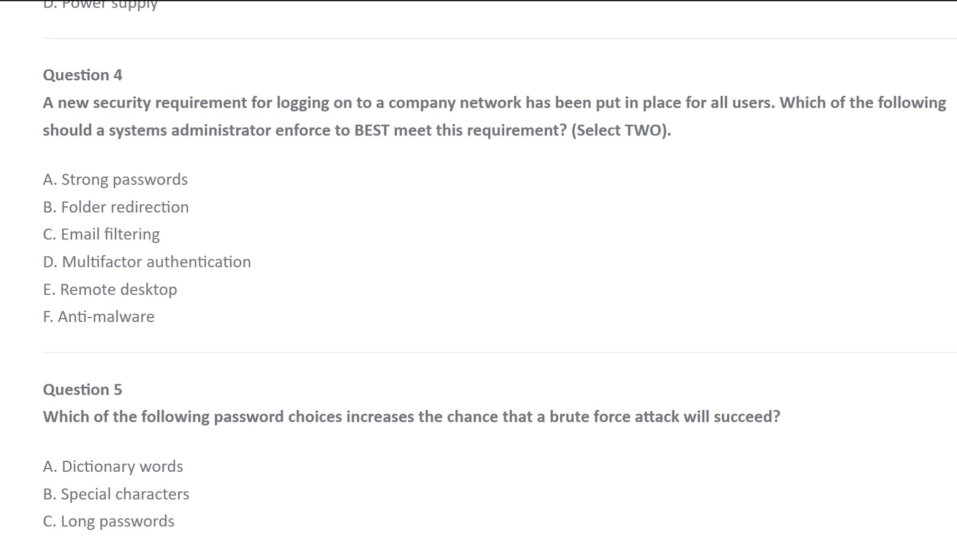
pyautogui.moveTo(58, 103); pyautogui.dragTo(181, 103)
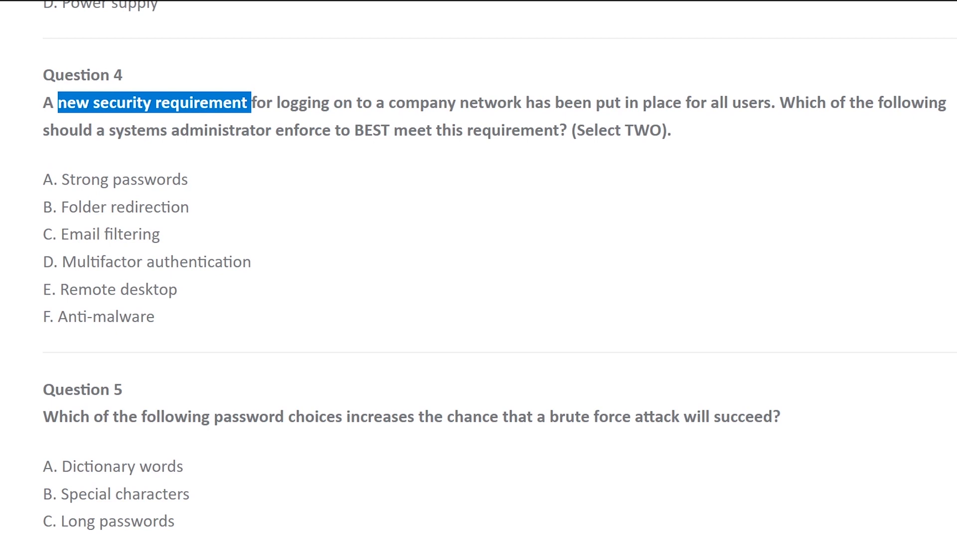
pyautogui.moveTo(247, 102); pyautogui.dragTo(729, 102)
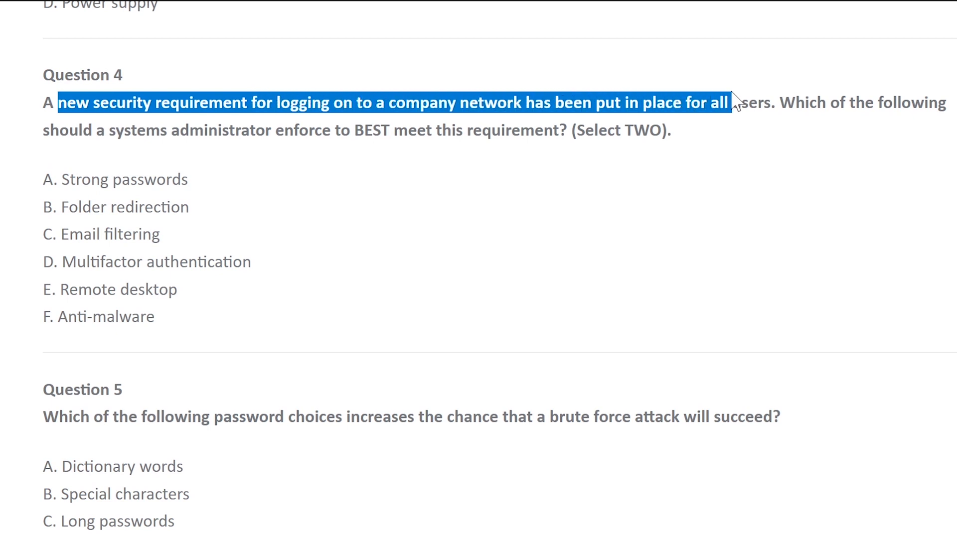
pyautogui.moveTo(732, 101); pyautogui.dragTo(497, 102)
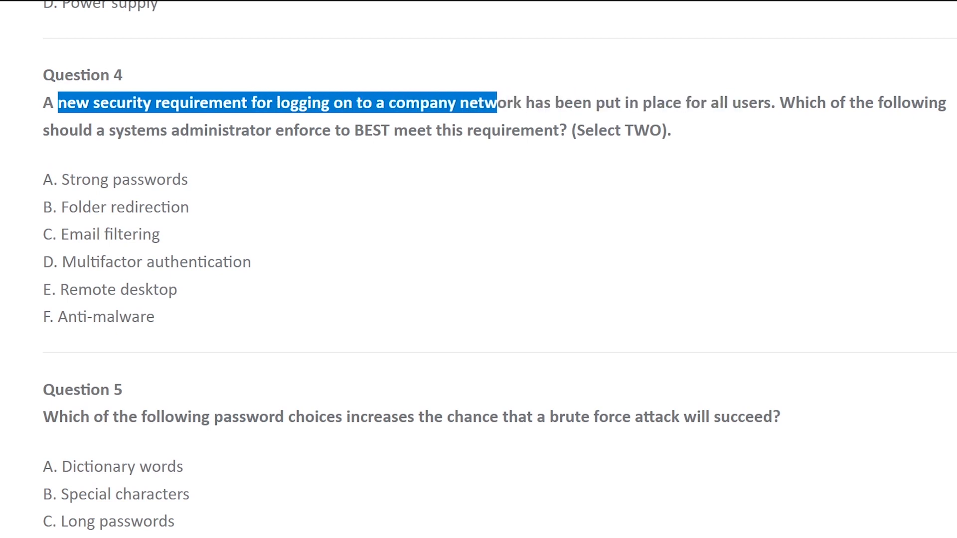